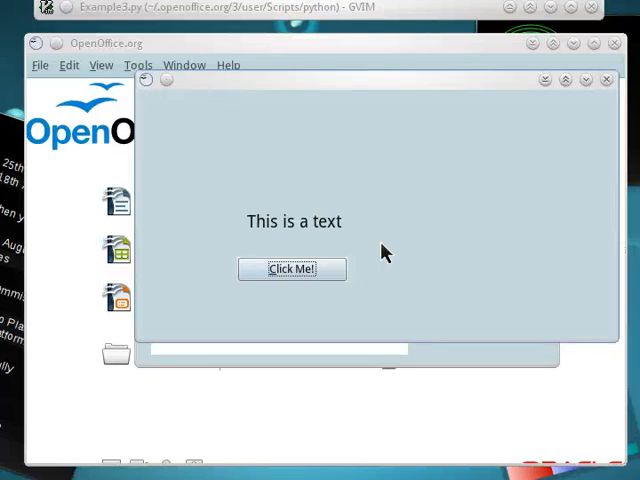
mouse_move(336, 116)
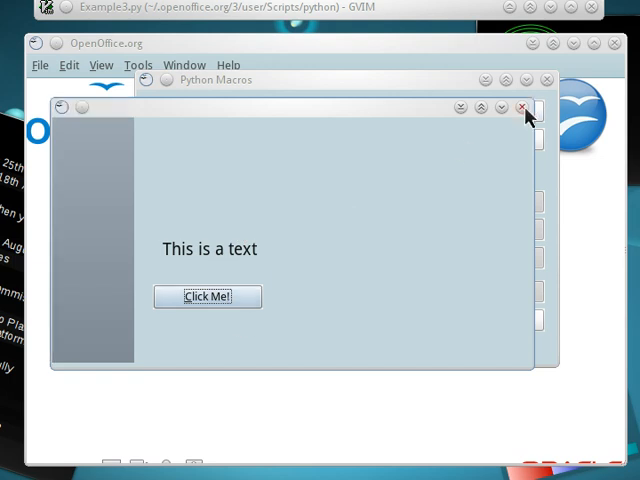
- Dismiss the test dialog and browse Example3.py down to the button's position, size and label code
left_click(520, 108)
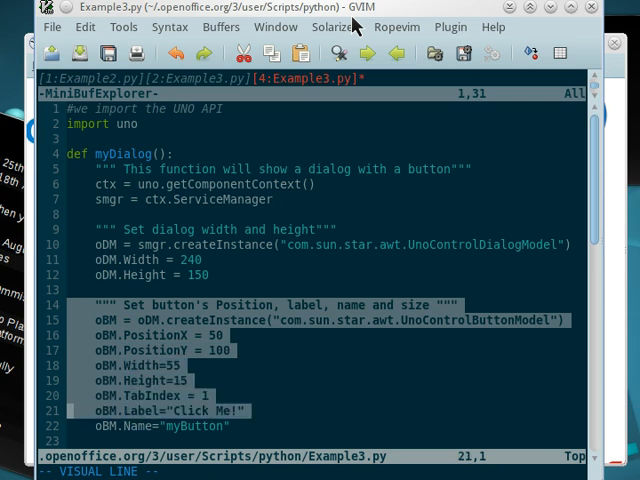
key("j")
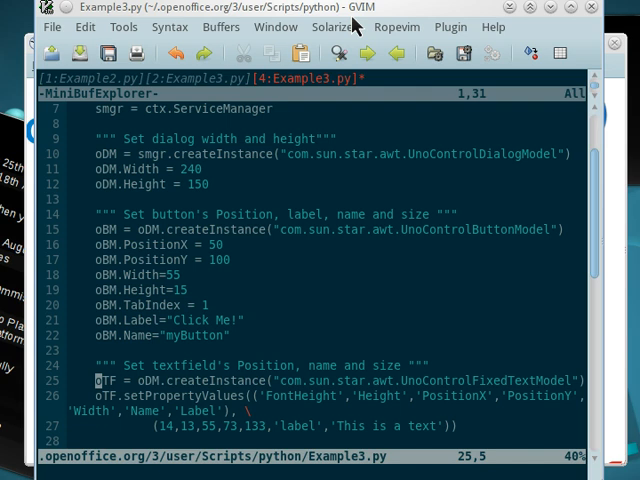
- Review the textfield createInstance and setPropertyValues lines, then return to the OpenOffice.org Start Center
key("V")
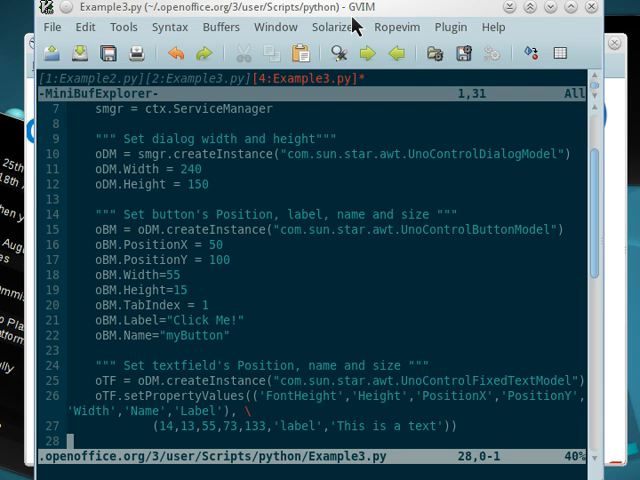
scroll("down", 3)
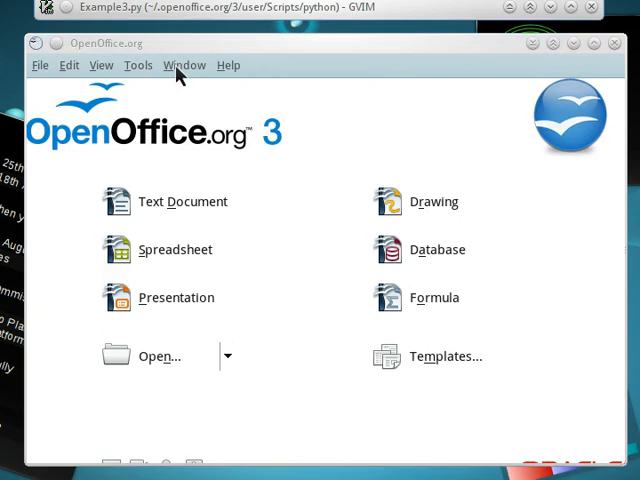
- Run Example3's myDialog macro from the Python macro organizer to show the label and Click Me dialog
left_click(136, 64)
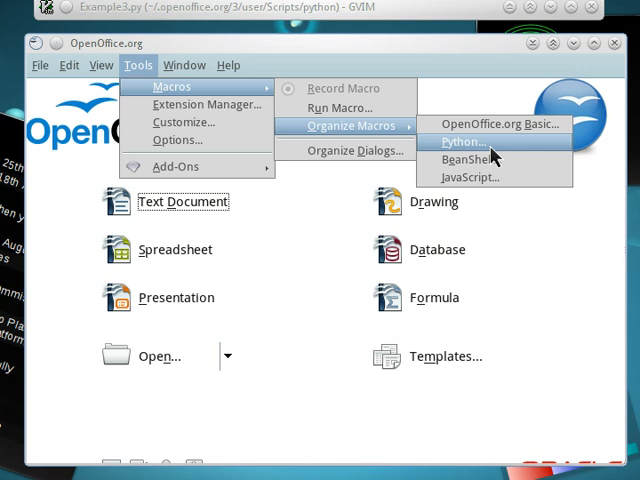
left_click(462, 140)
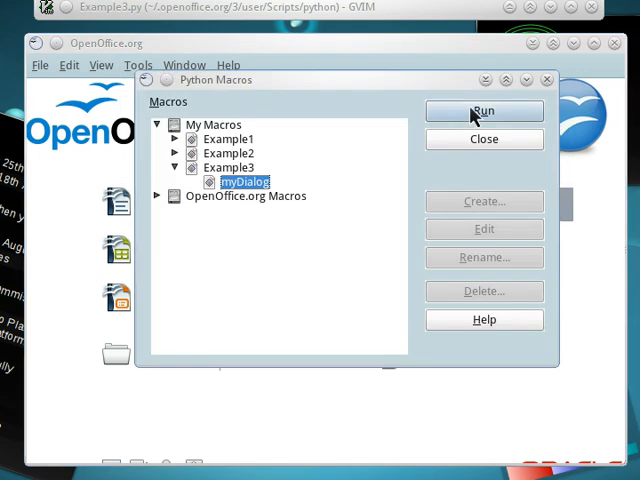
left_click(484, 112)
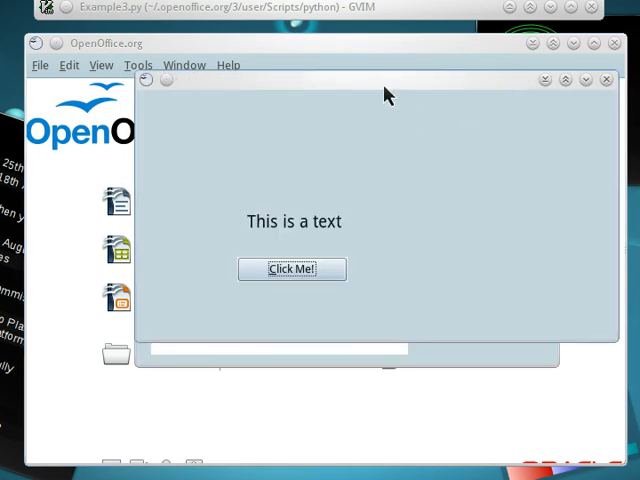